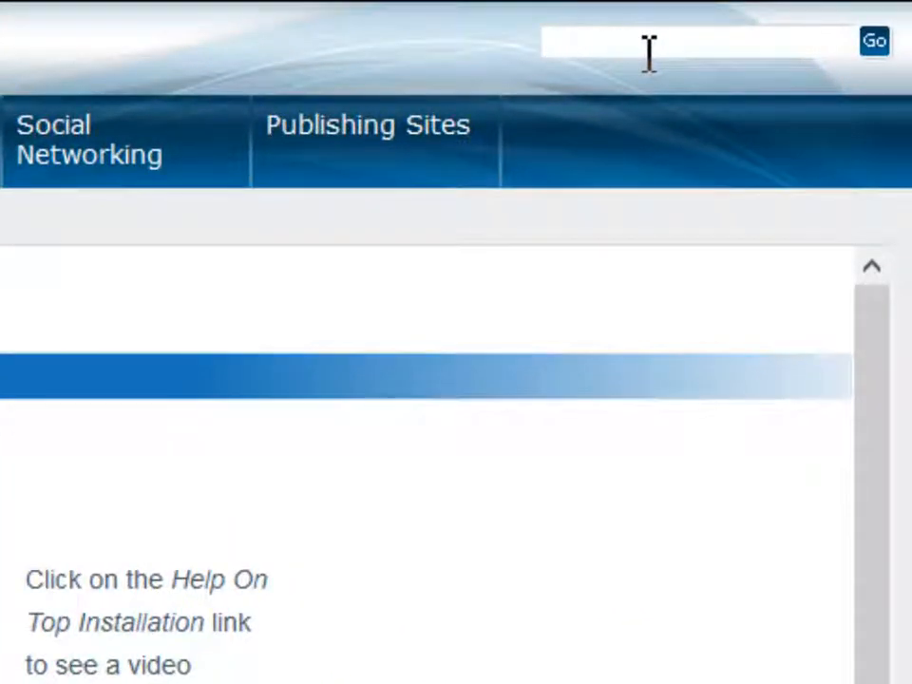
- Search the help for 'yammer', then open the Workflows topic with its Keywords index
{"action": "type", "text": "yammer"}
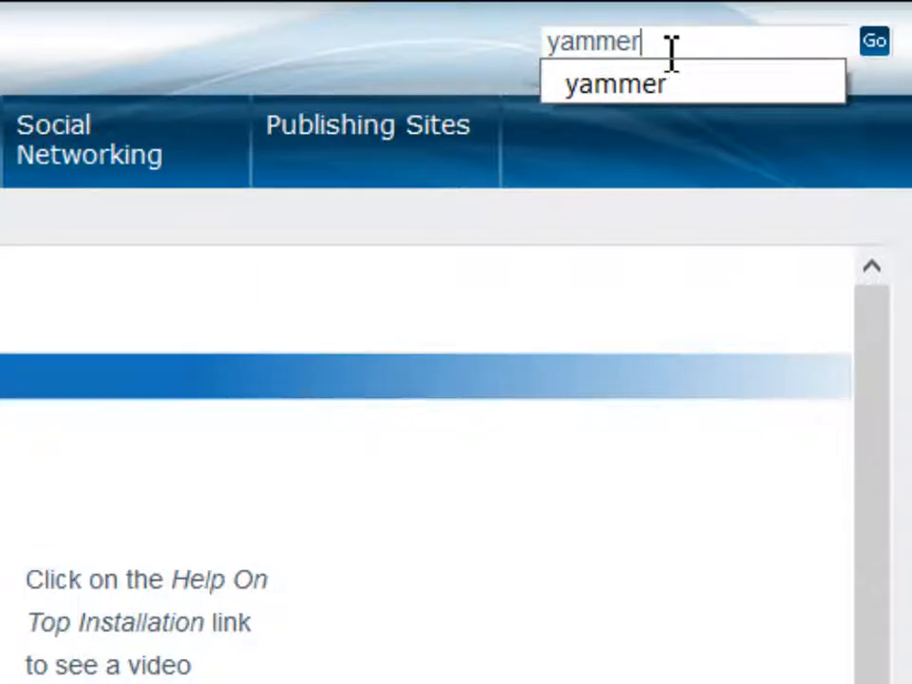
{"action": "left_click", "coordinate": [873, 41]}
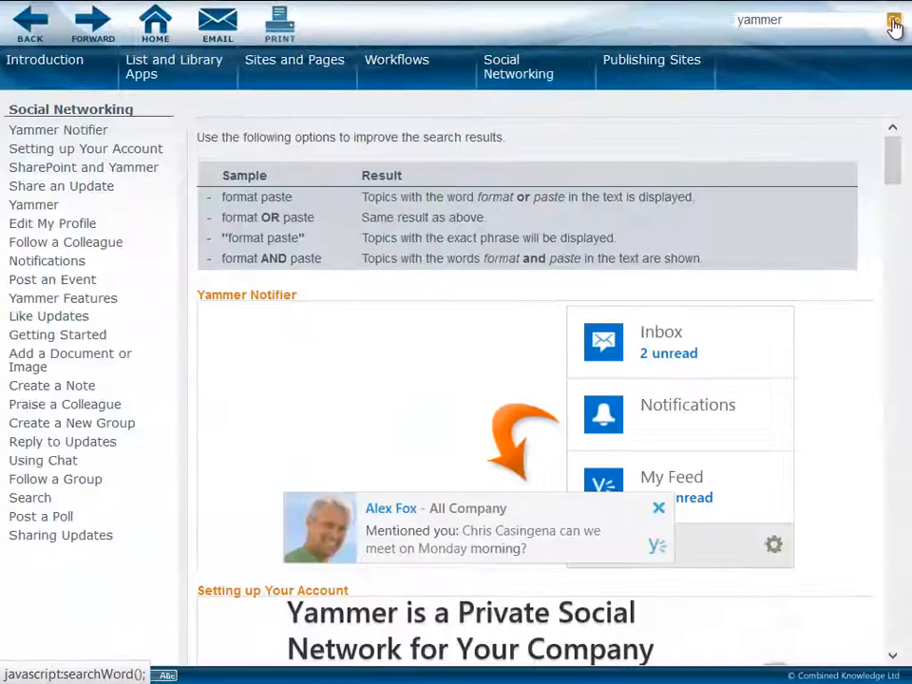
{"action": "left_click", "coordinate": [401, 67]}
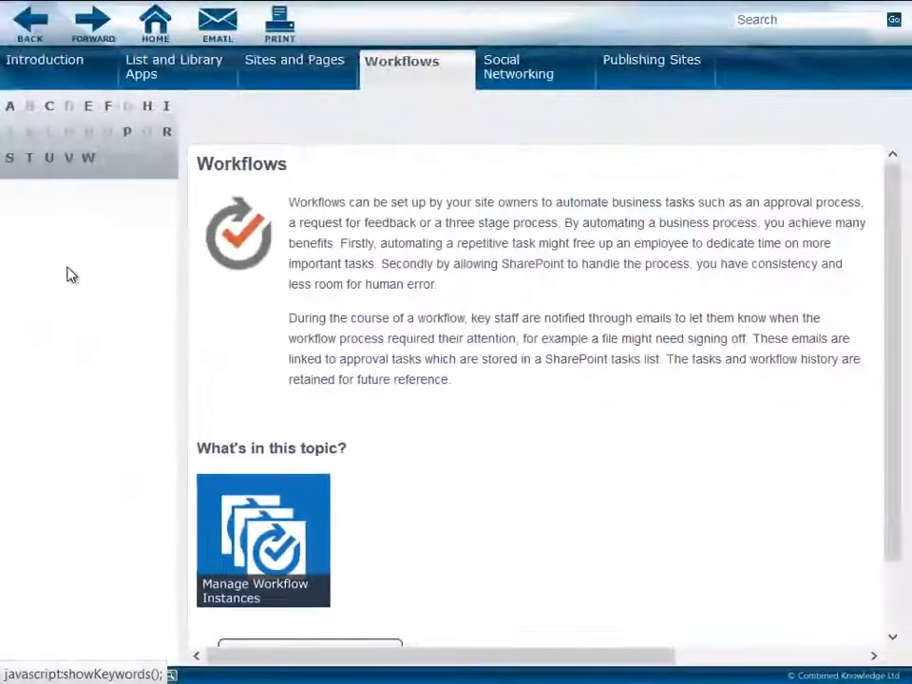
- Filter Workflows keywords to S (Staff, Starting, Status, Stop), then go Home
{"action": "left_click", "coordinate": [9, 157]}
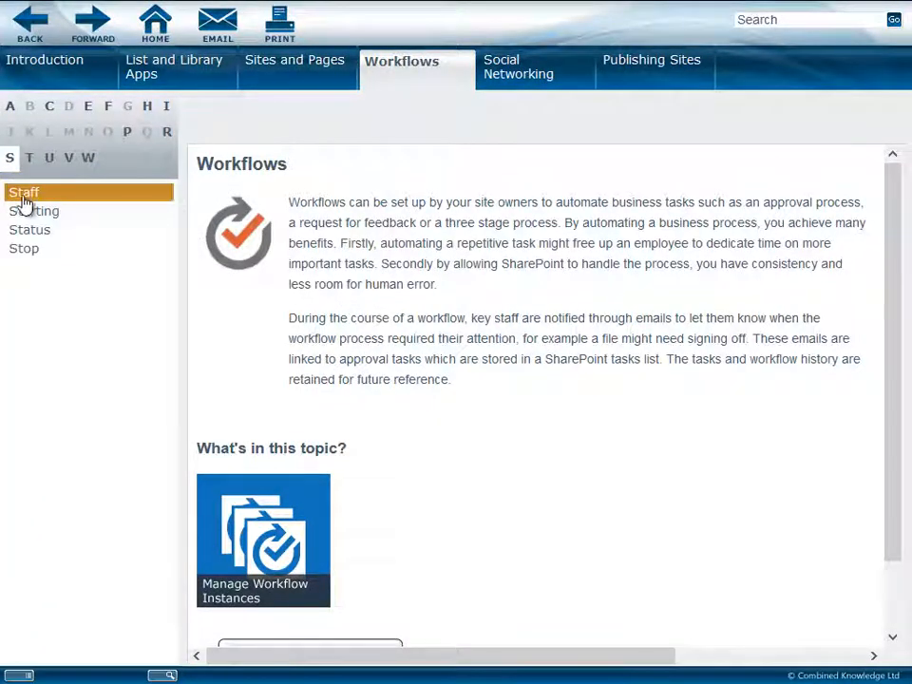
{"action": "left_click", "coordinate": [154, 21]}
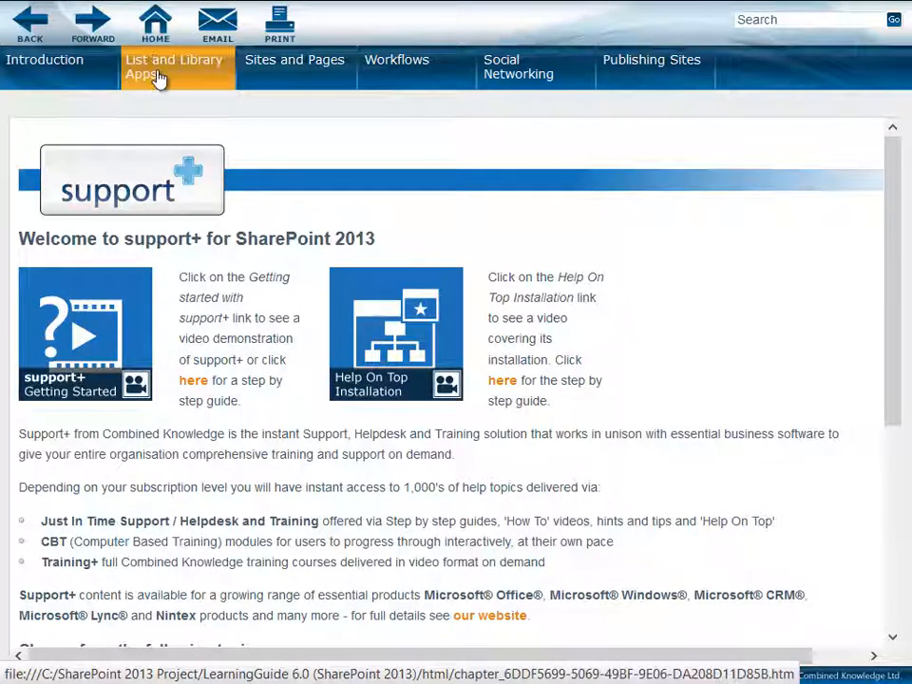
{"action": "left_click", "coordinate": [175, 67]}
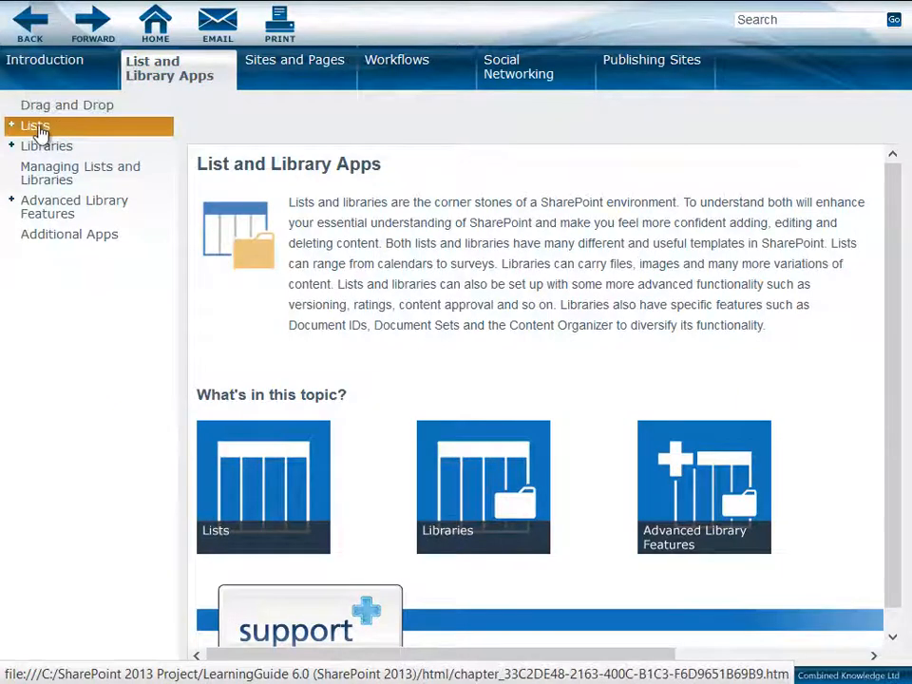
{"action": "left_click", "coordinate": [35, 125]}
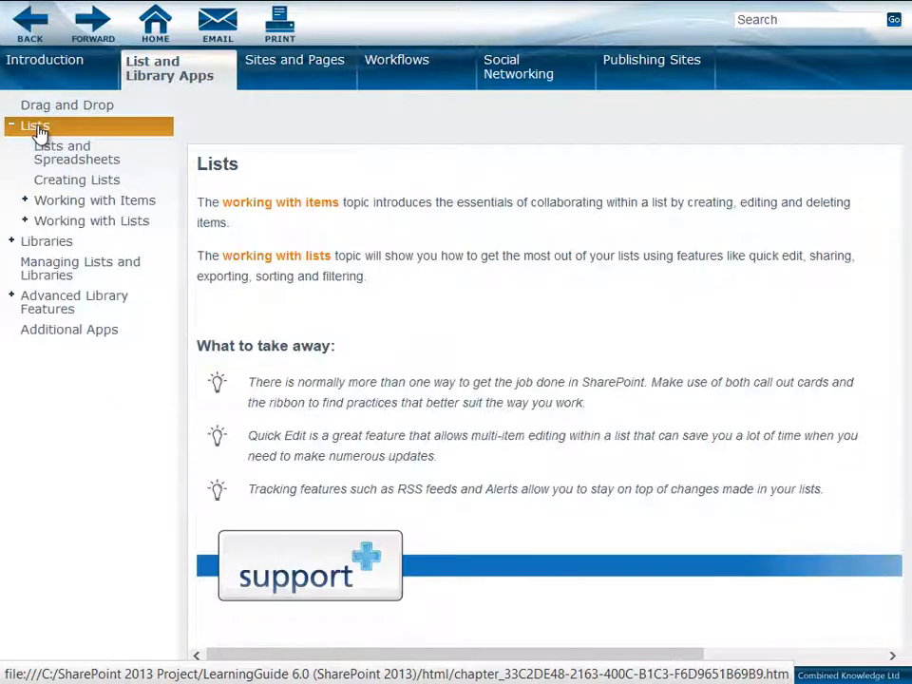
{"action": "left_click", "coordinate": [94, 200]}
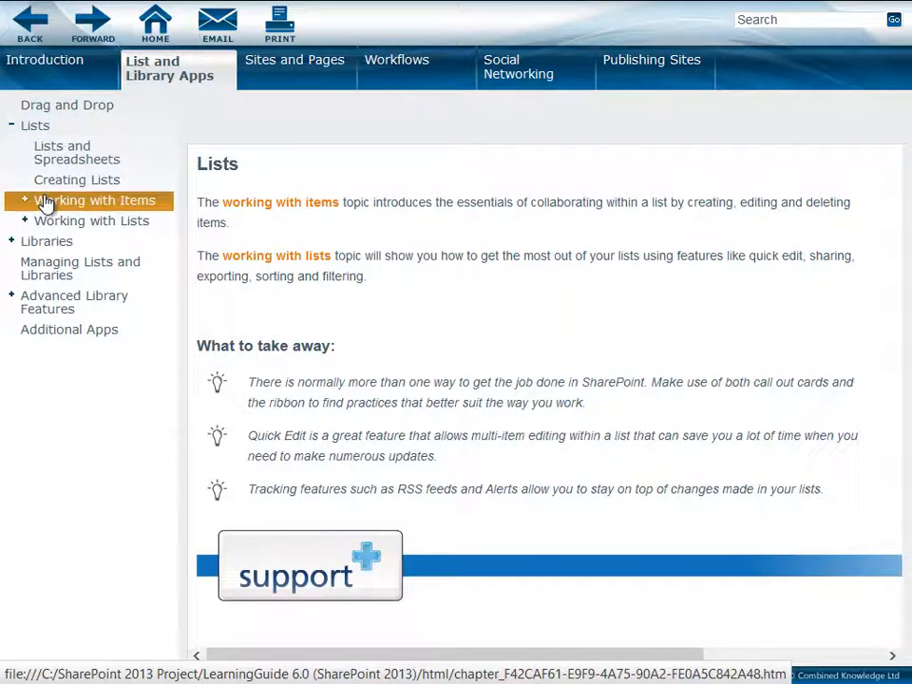
{"action": "left_click", "coordinate": [94, 200]}
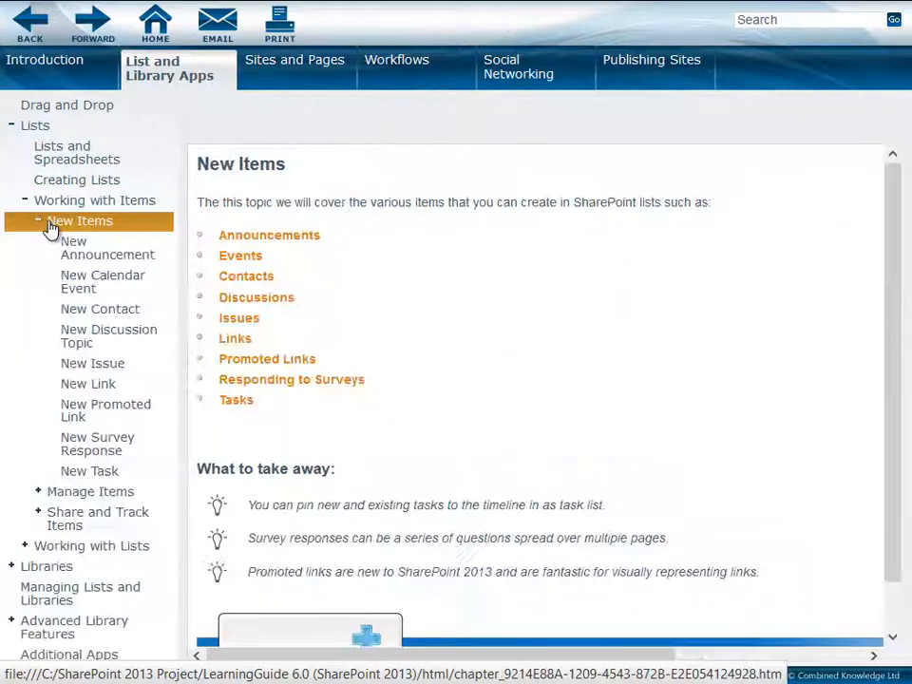
{"action": "left_click", "coordinate": [108, 336]}
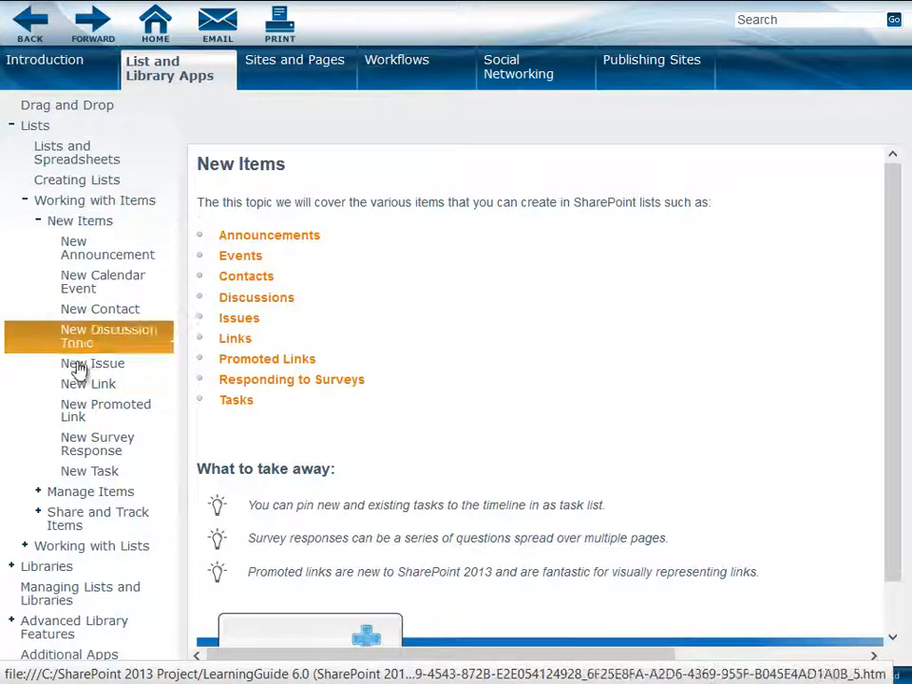
{"action": "left_click", "coordinate": [89, 471]}
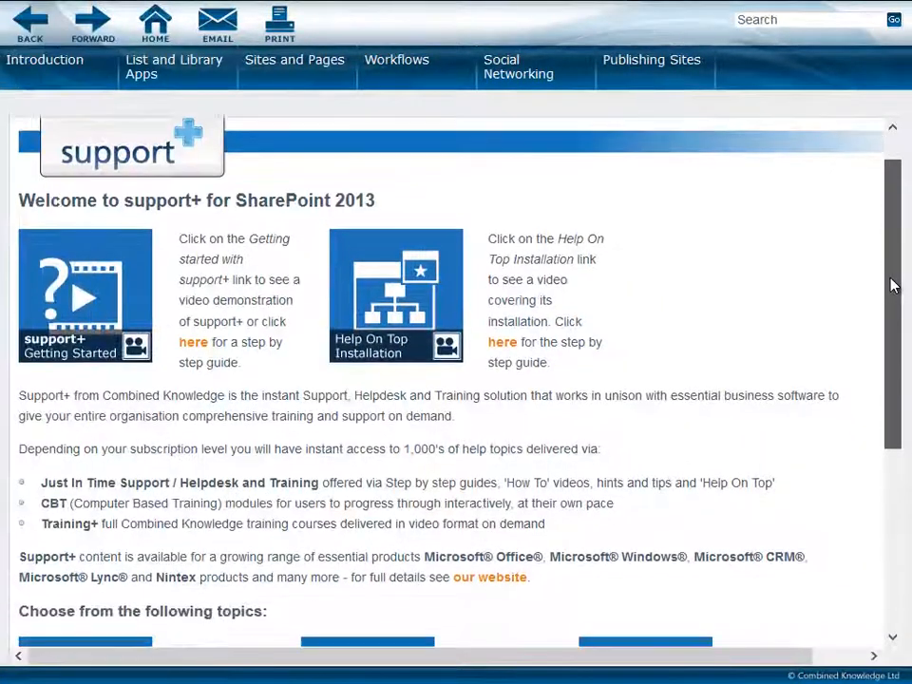
- Navigate from the welcome tiles through Lists to the New Items topic
{"action": "scroll", "scroll_direction": "down", "scroll_amount": 3}
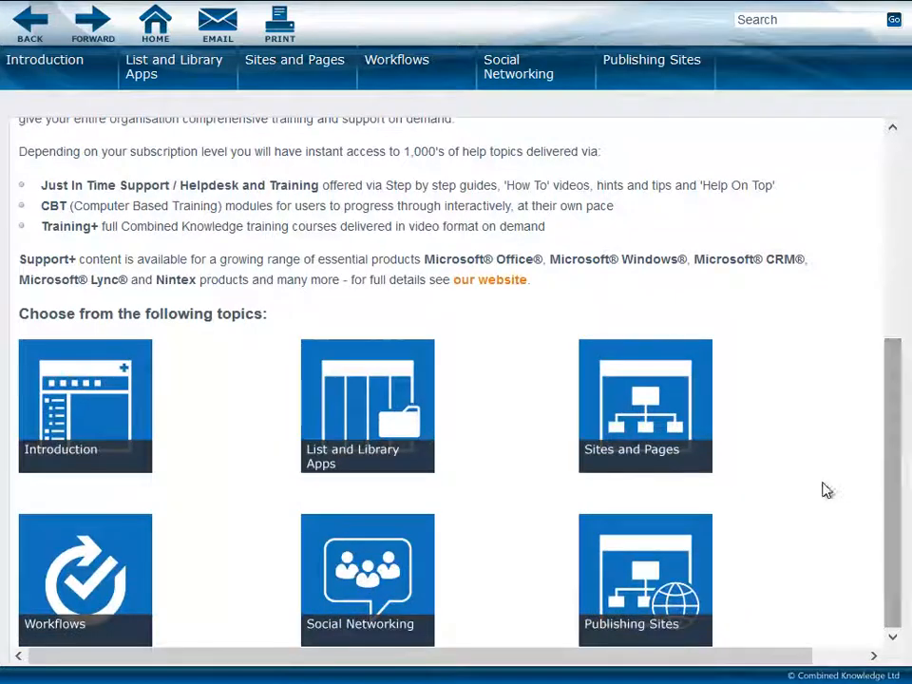
{"action": "mouse_move", "coordinate": [371, 420]}
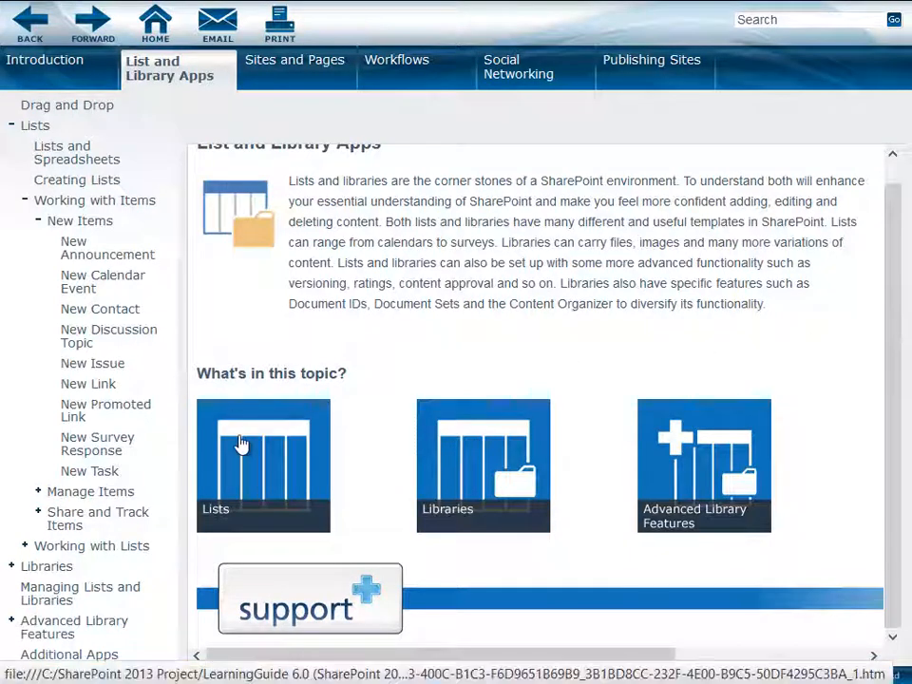
{"action": "left_click", "coordinate": [263, 466]}
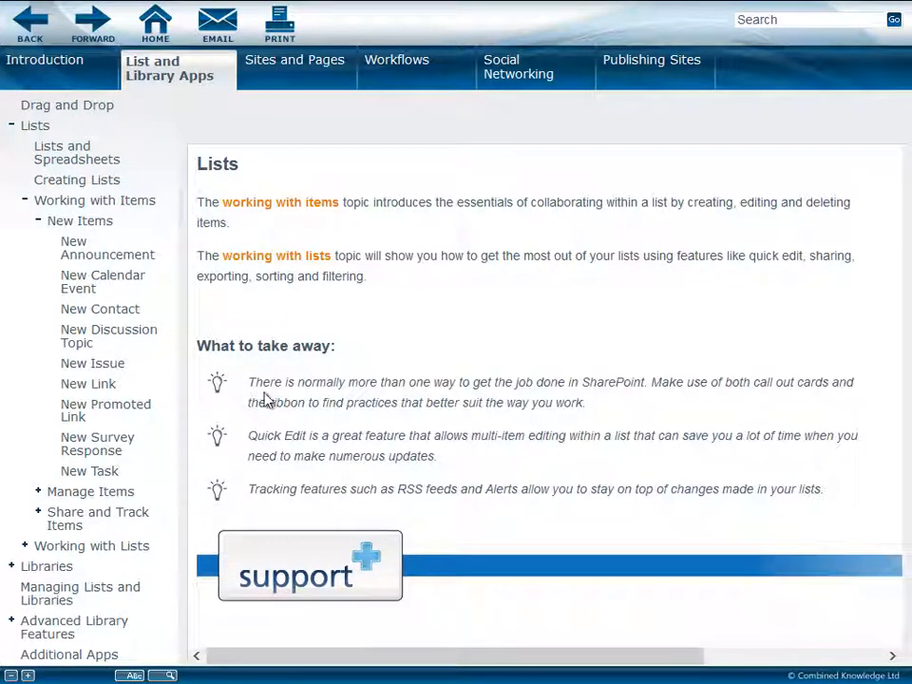
{"action": "left_click", "coordinate": [94, 200]}
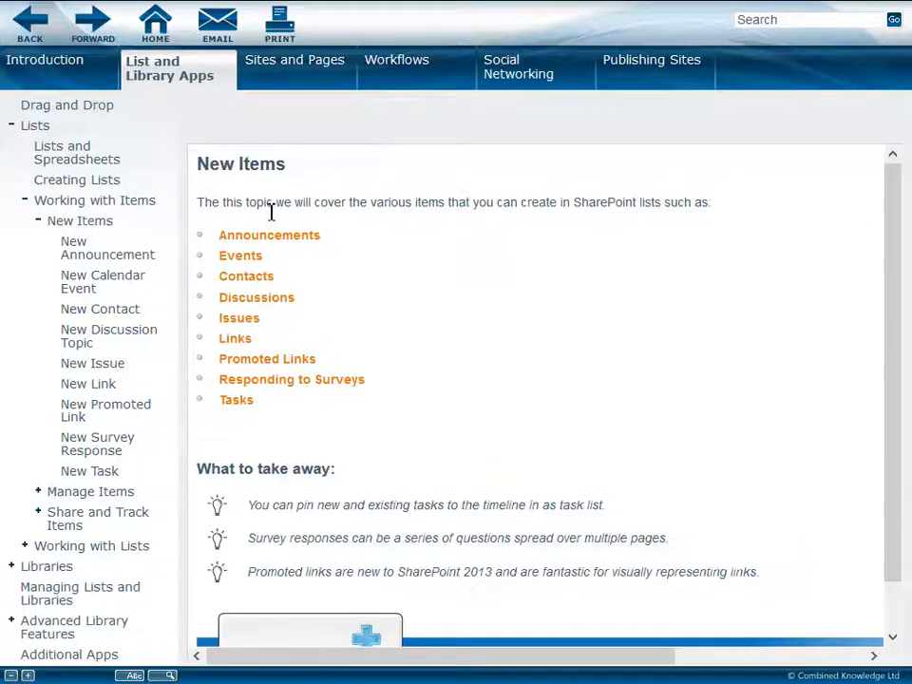
{"action": "mouse_move", "coordinate": [236, 400]}
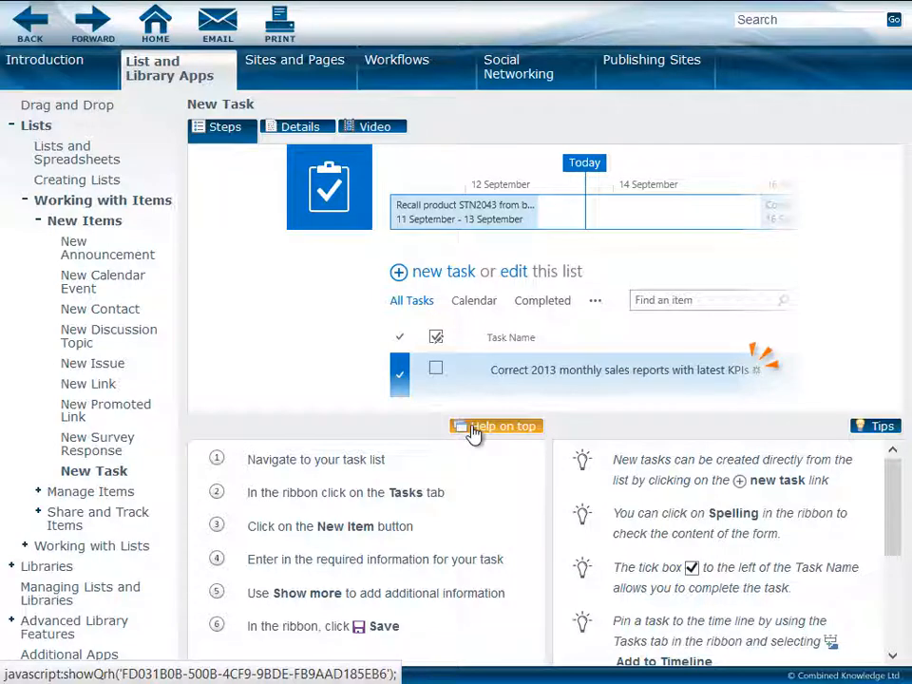
- Float the New Task steps over SharePoint with Help on Top, then close that window
{"action": "left_click", "coordinate": [495, 426]}
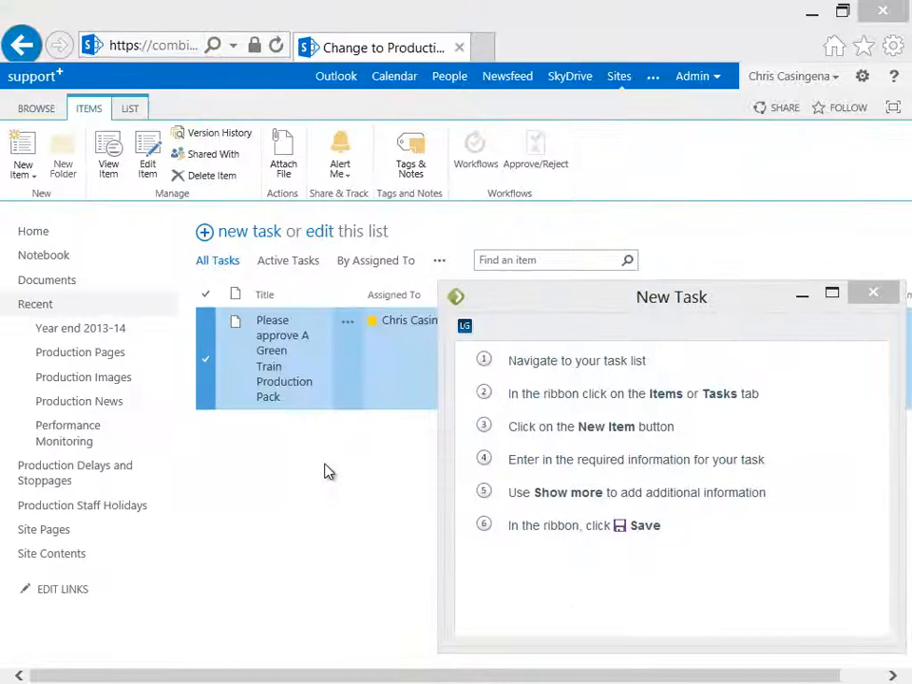
{"action": "left_click", "coordinate": [22, 157]}
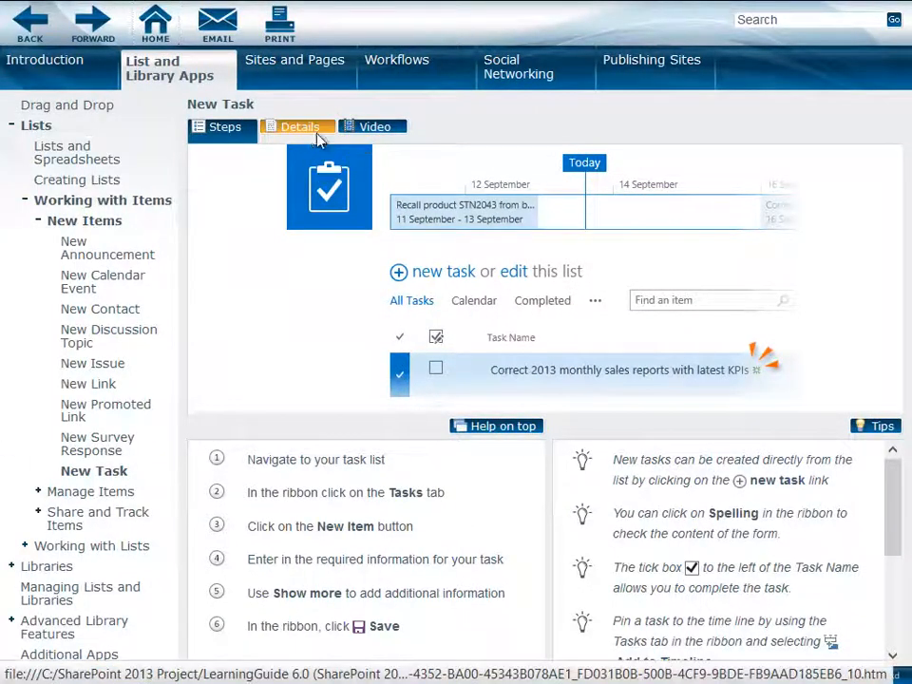
- Read the New Task Details article down to its Timeline section
{"action": "left_click", "coordinate": [299, 127]}
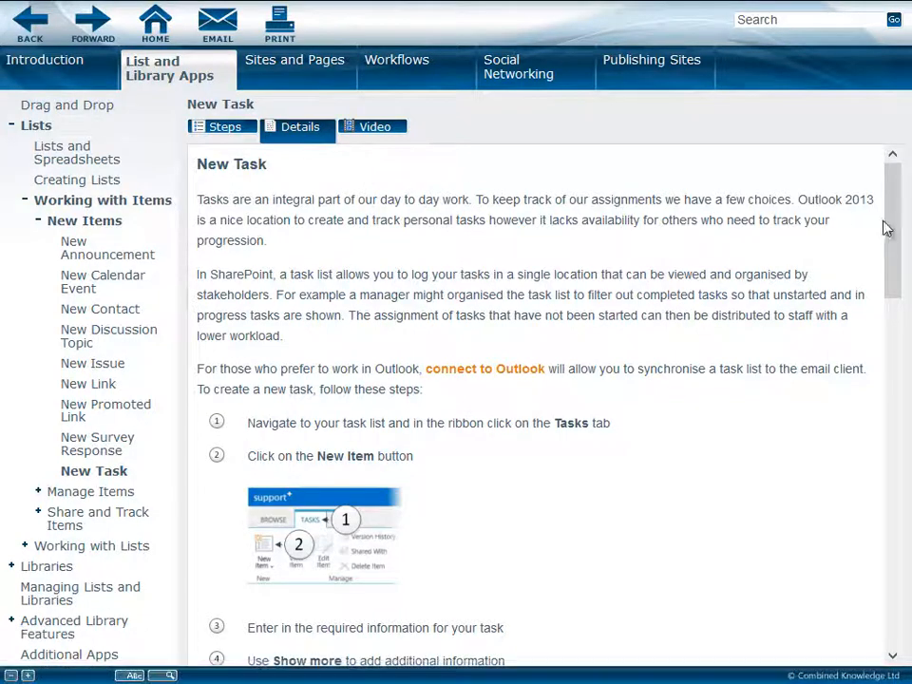
{"action": "scroll", "scroll_direction": "down", "scroll_amount": 3}
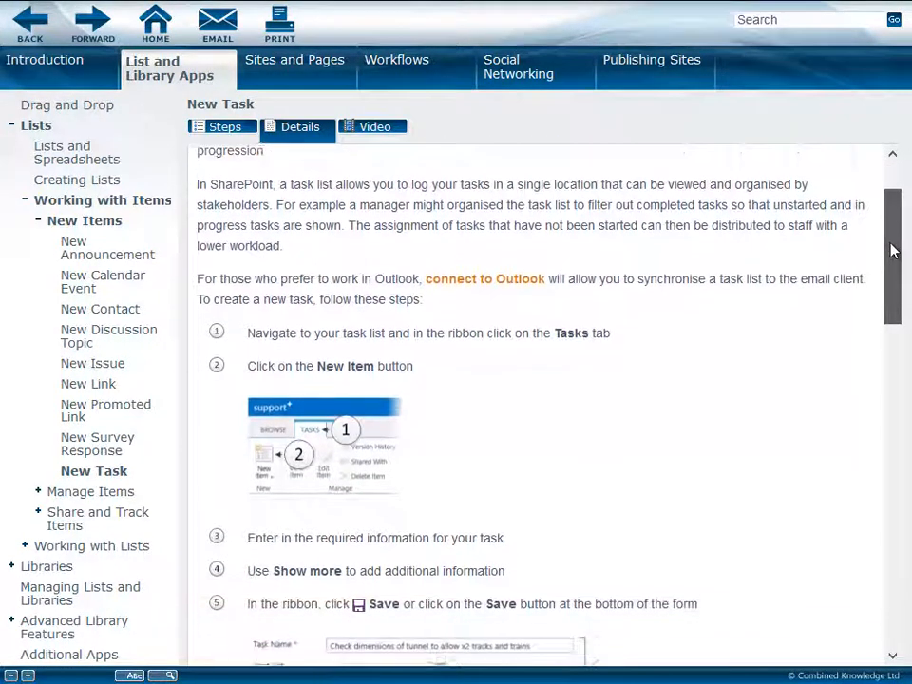
{"action": "scroll", "scroll_direction": "down", "scroll_amount": 3}
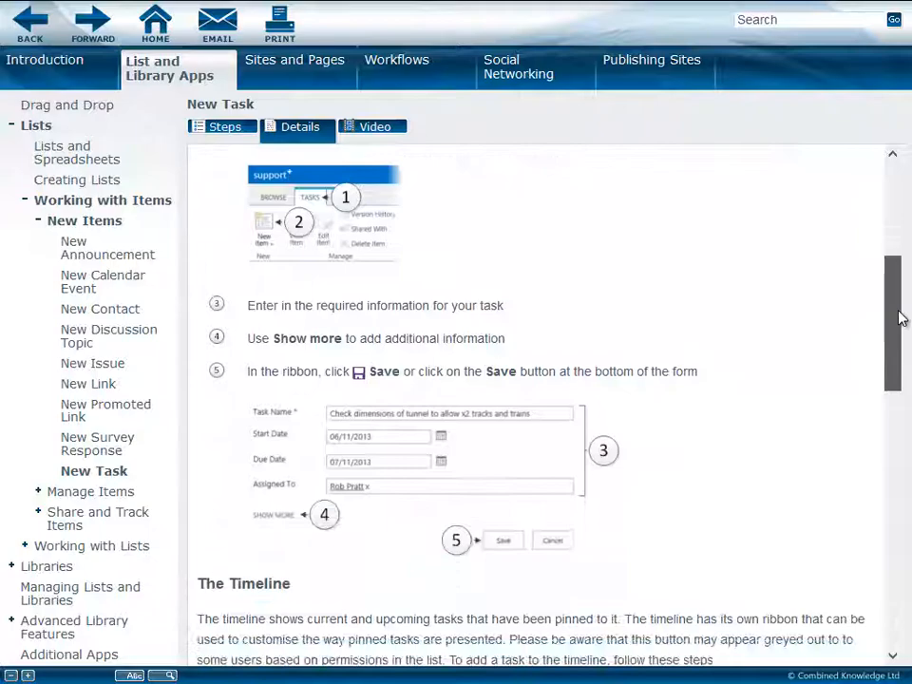
{"action": "scroll", "scroll_direction": "down", "scroll_amount": 3}
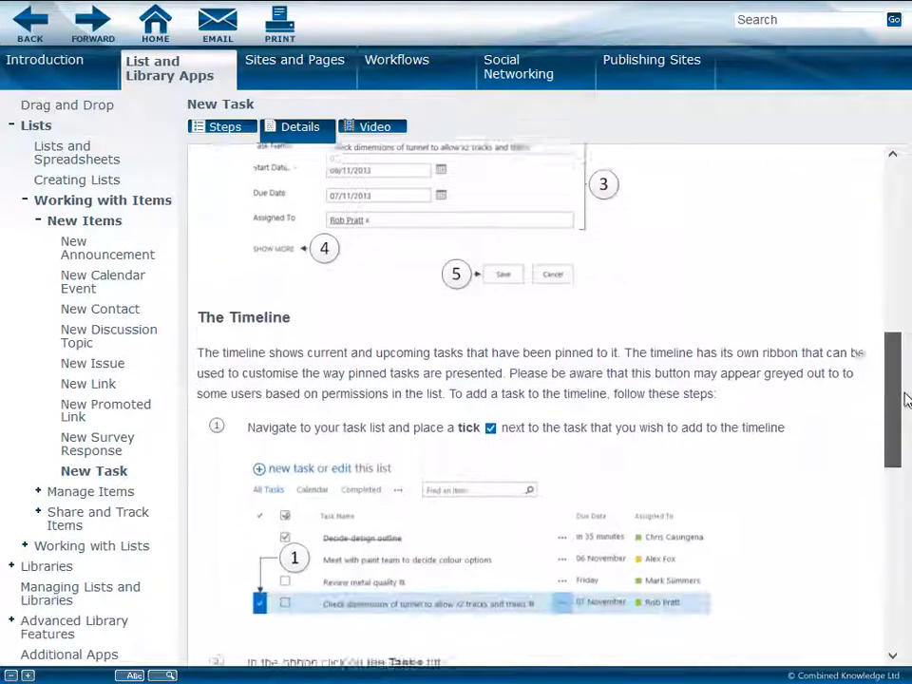
{"action": "scroll", "scroll_direction": "down", "scroll_amount": 3}
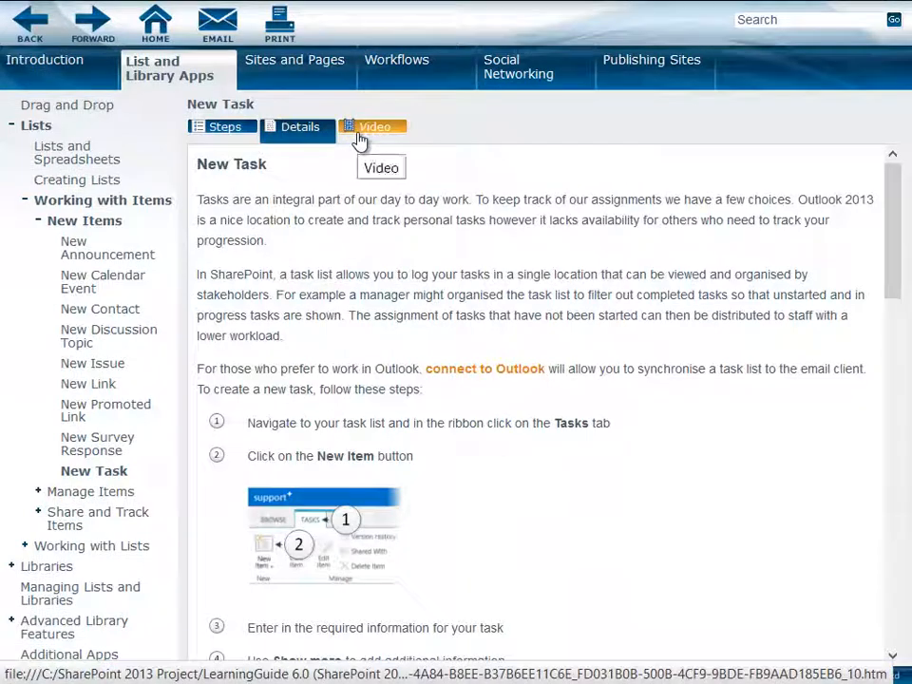
- Play the New Task demonstration video from the Video tab in full screen
{"action": "left_click", "coordinate": [373, 126]}
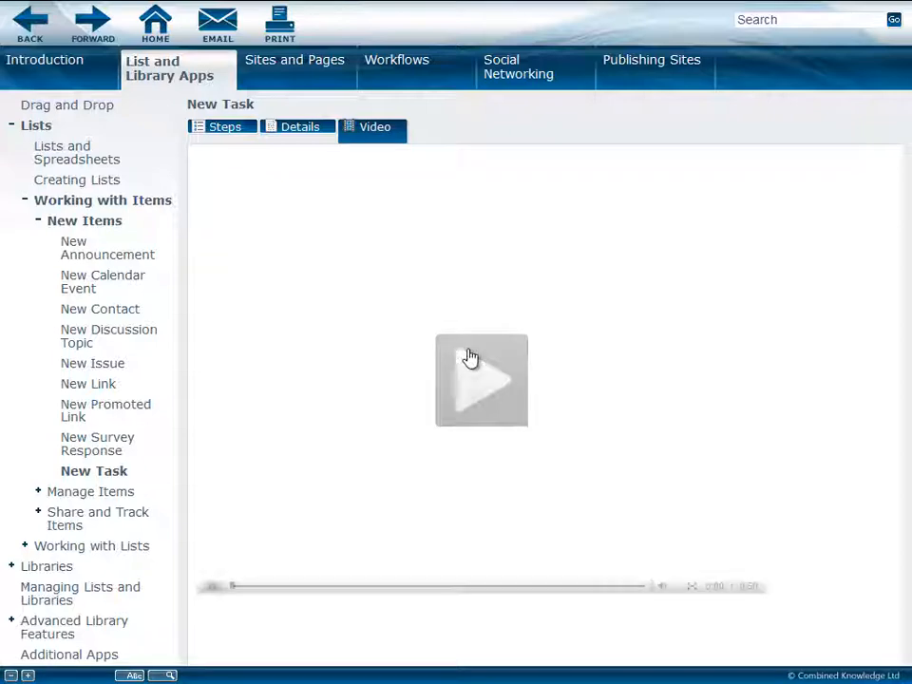
{"action": "left_click", "coordinate": [481, 380]}
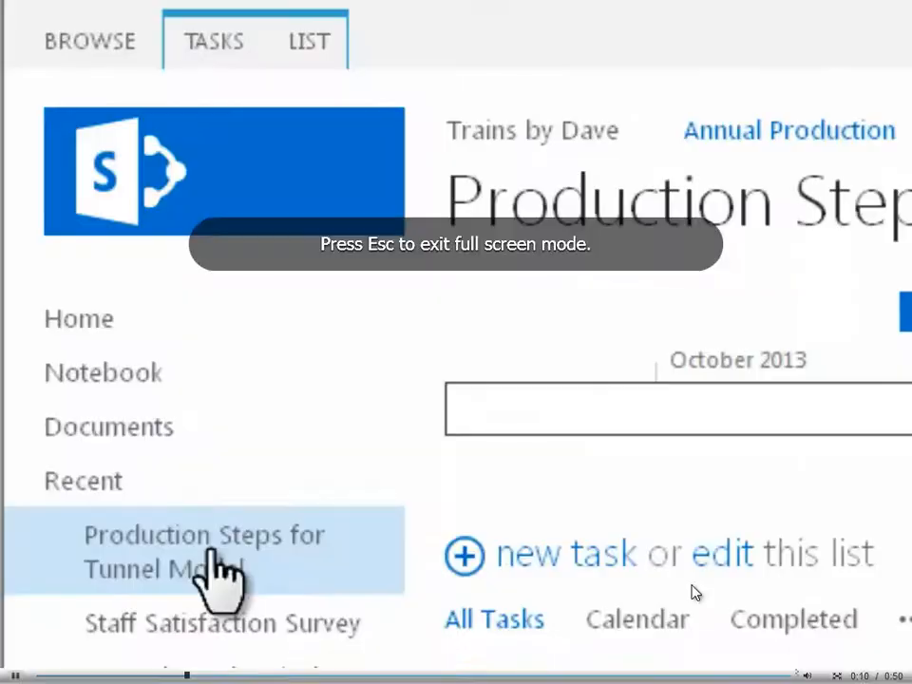
{"action": "mouse_move", "coordinate": [271, 156]}
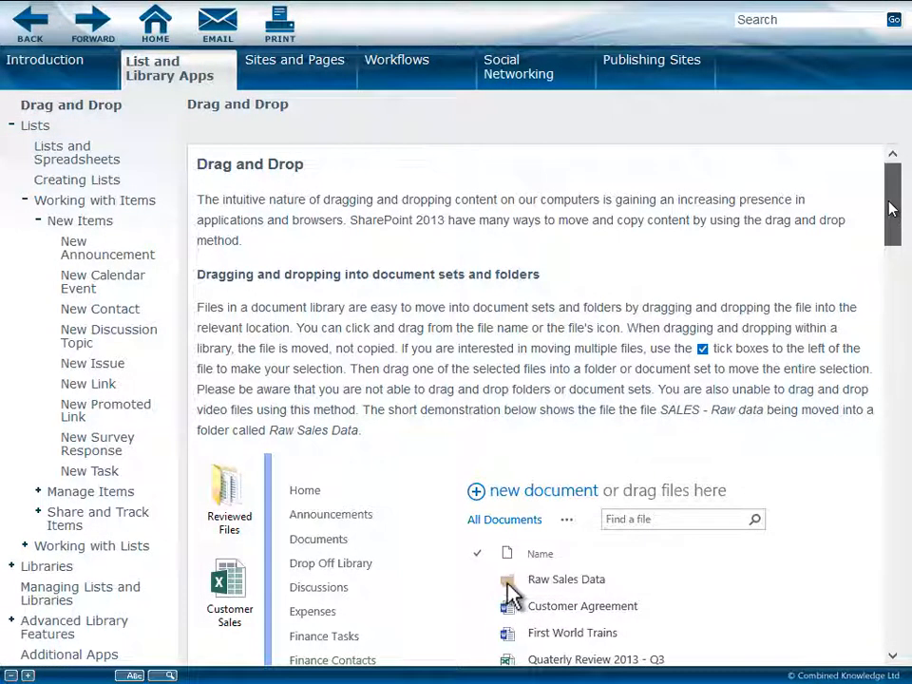
- Scroll the Drag and Drop topic to its file-into-folder animation
{"action": "scroll", "scroll_direction": "down", "scroll_amount": 3}
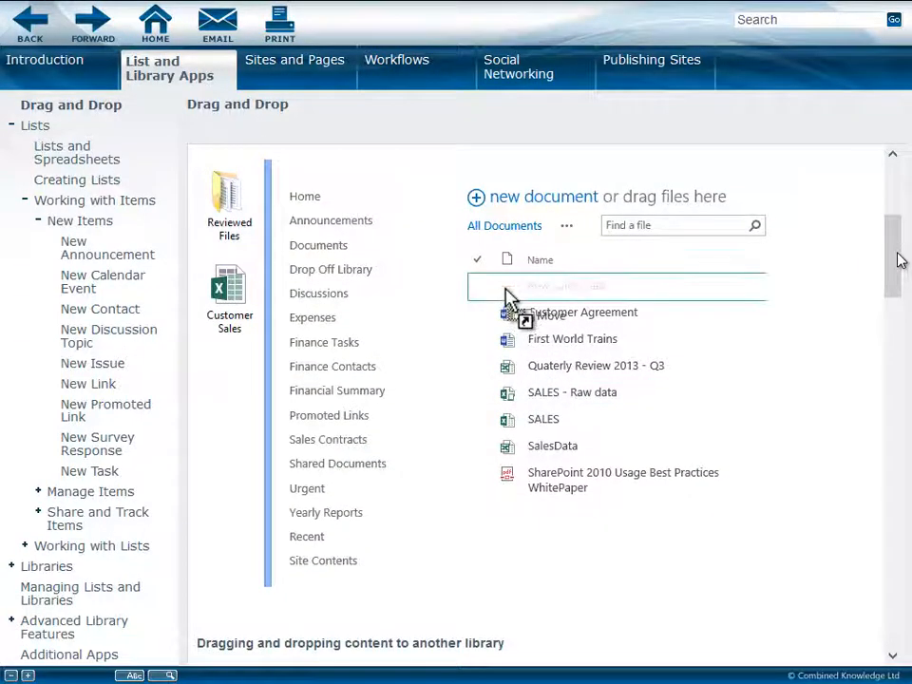
{"action": "scroll", "scroll_direction": "down", "scroll_amount": 3}
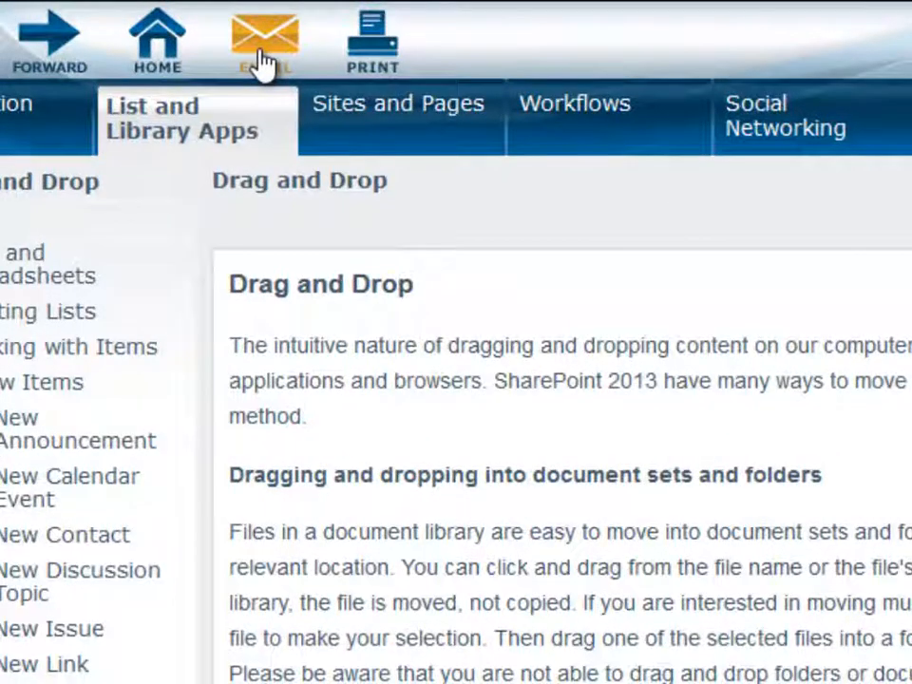
{"action": "left_click", "coordinate": [264, 40]}
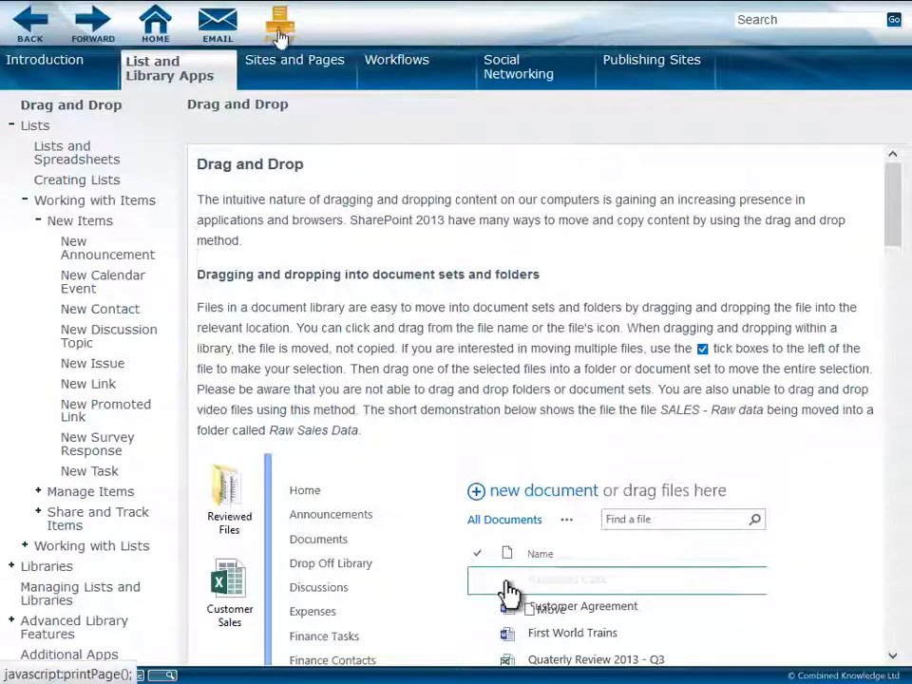
- Print the Drag and Drop topic, confirming with OK in the Print dialog
{"action": "left_click", "coordinate": [280, 24]}
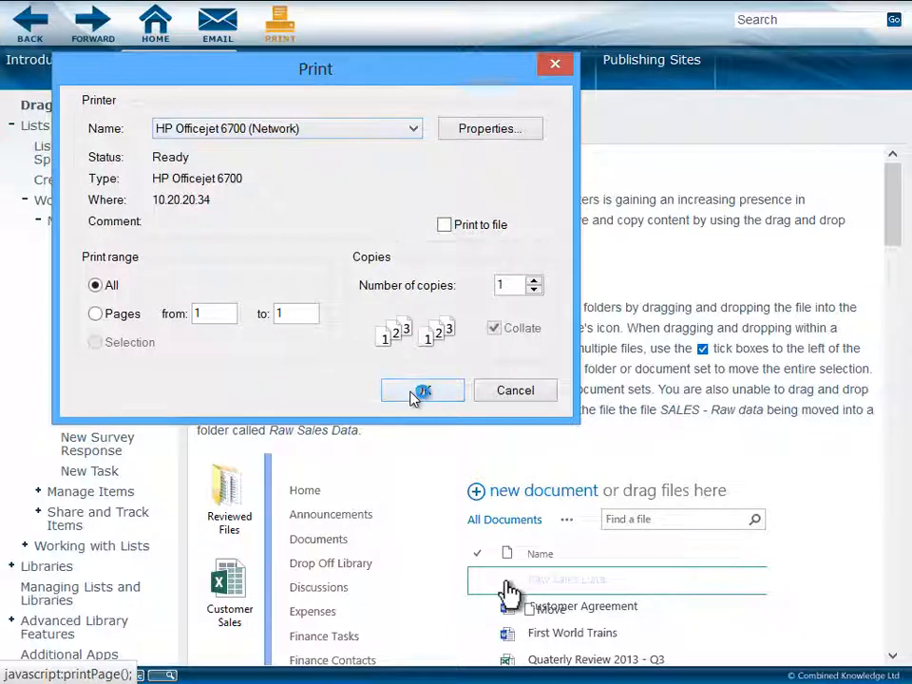
{"action": "left_click", "coordinate": [422, 390]}
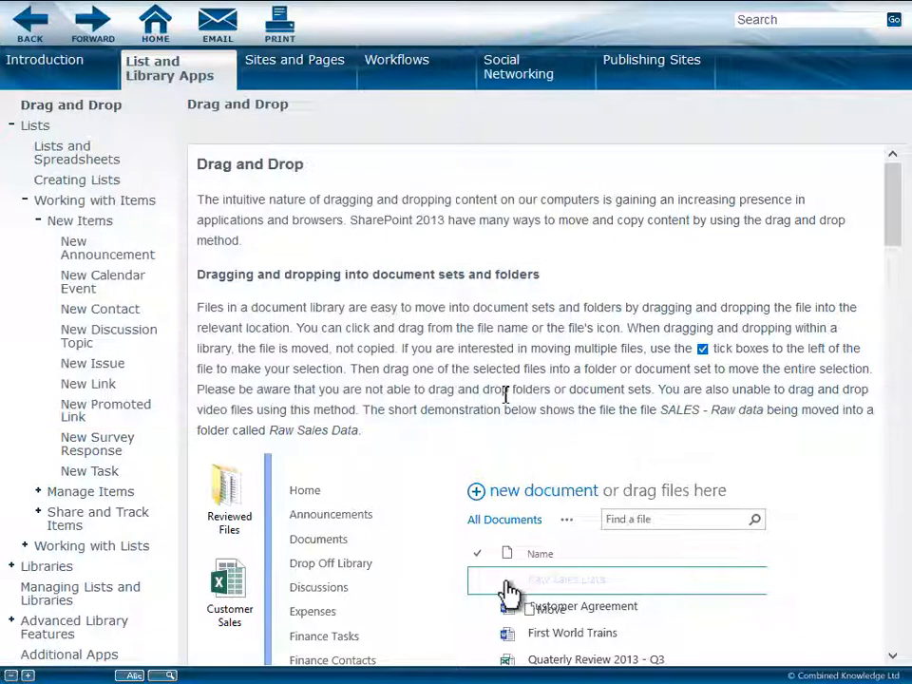